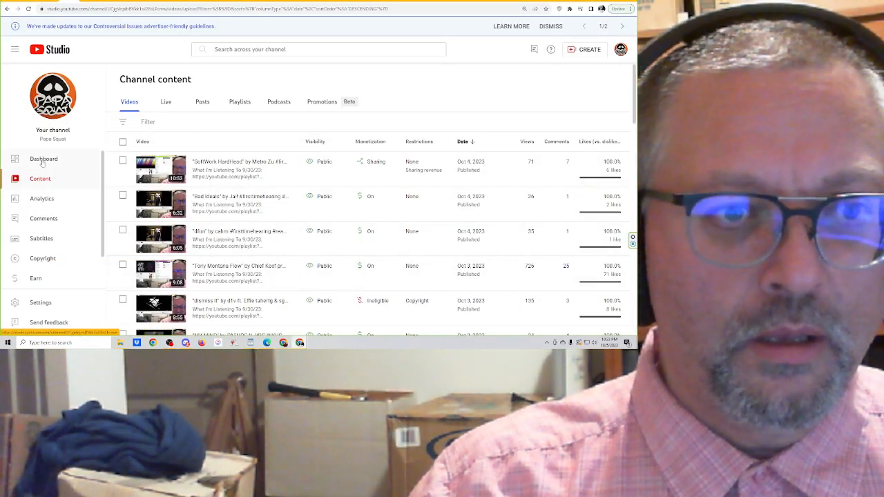
Open the channel dashboard, search the channel's videos for '35', then return to the dashboard
click(43, 159)
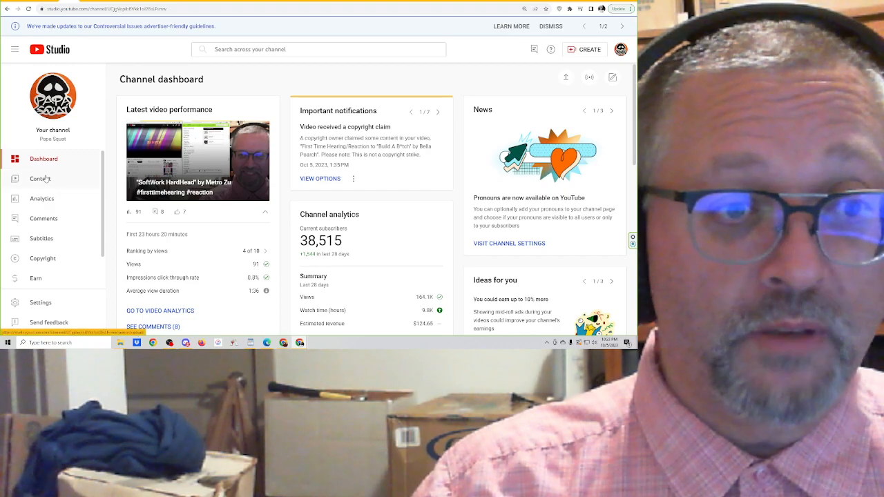
click(317, 49)
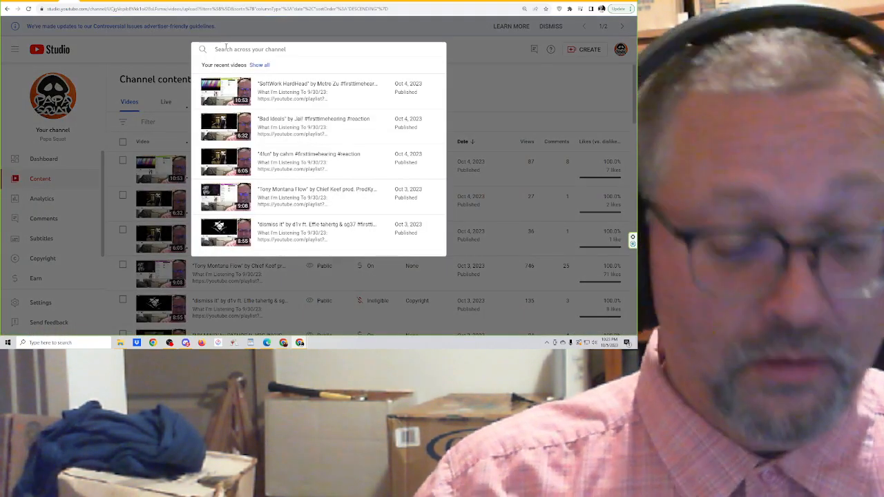
text(35)
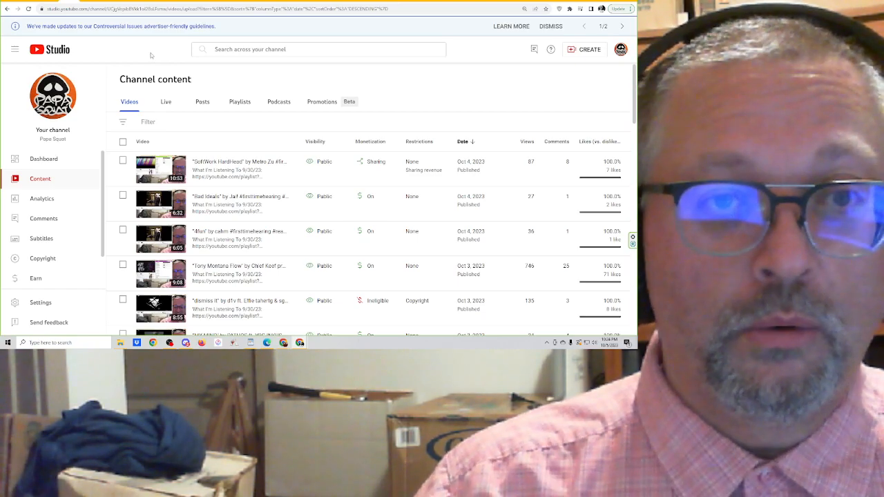
click(43, 159)
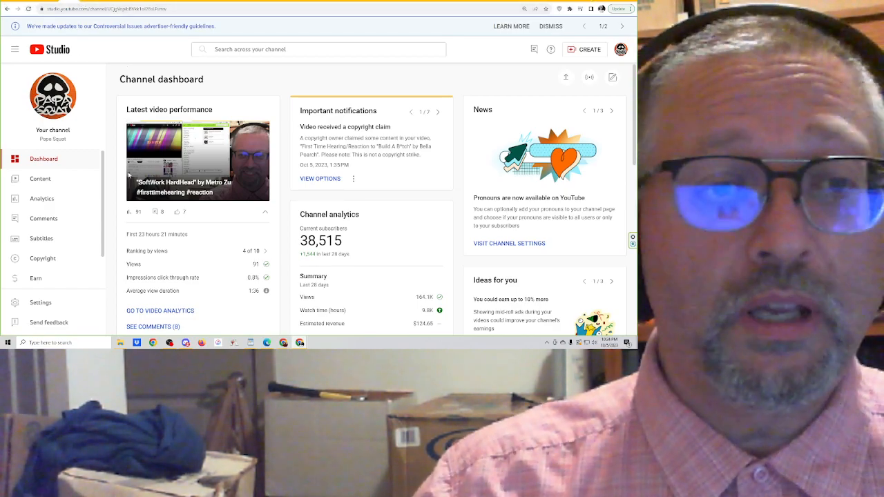
click(39, 179)
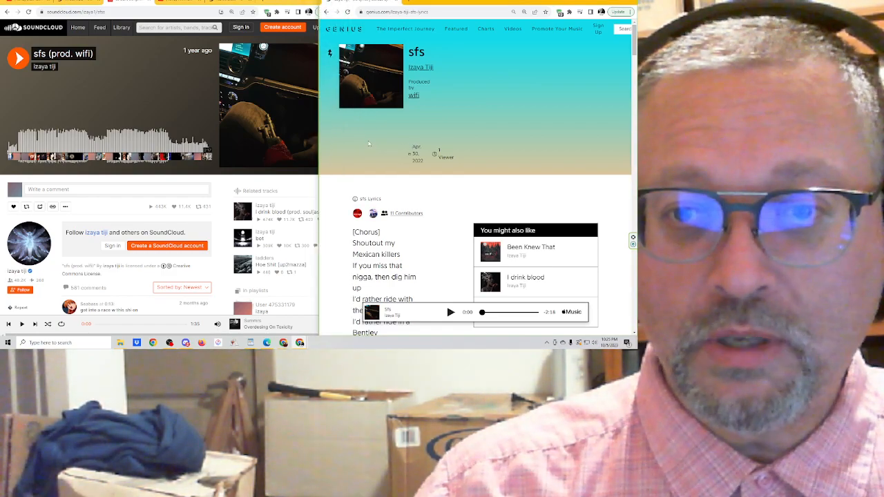
mouse_move(365, 139)
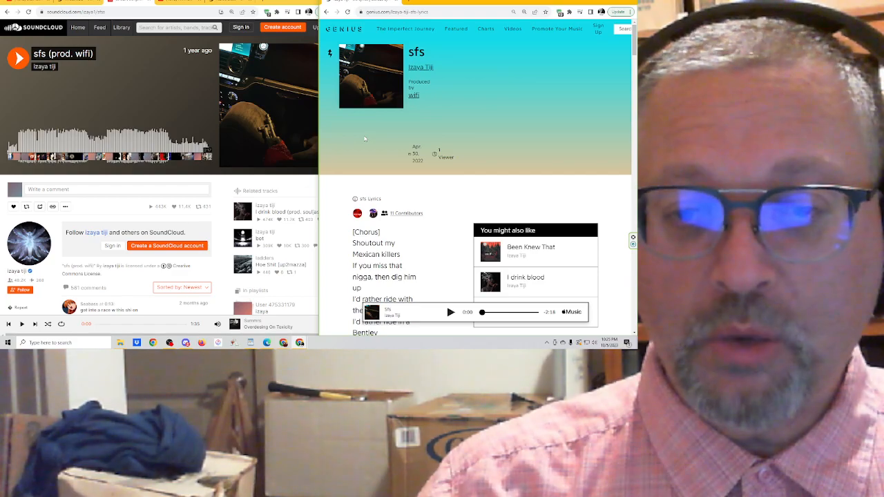
scroll(down, 3)
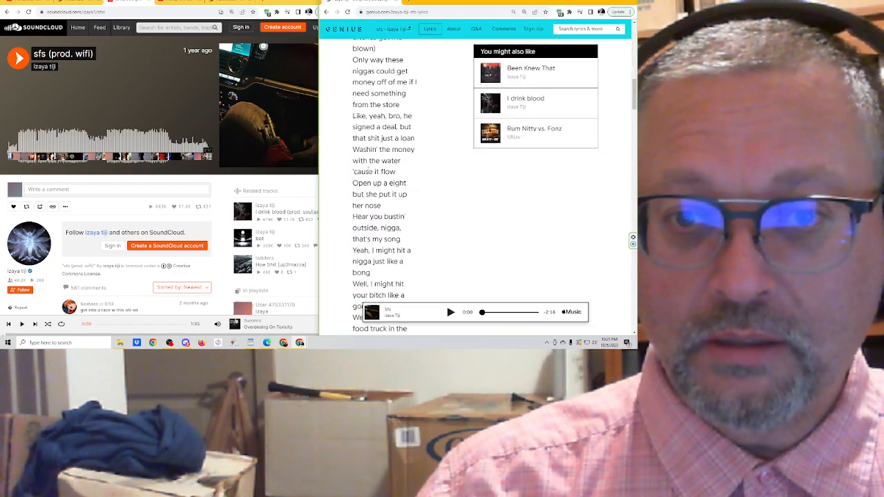
click(453, 29)
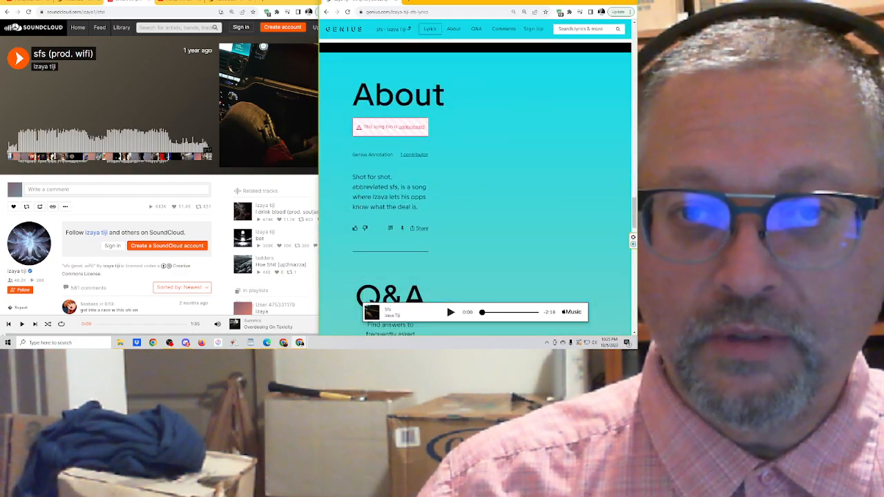
scroll(down, 3)
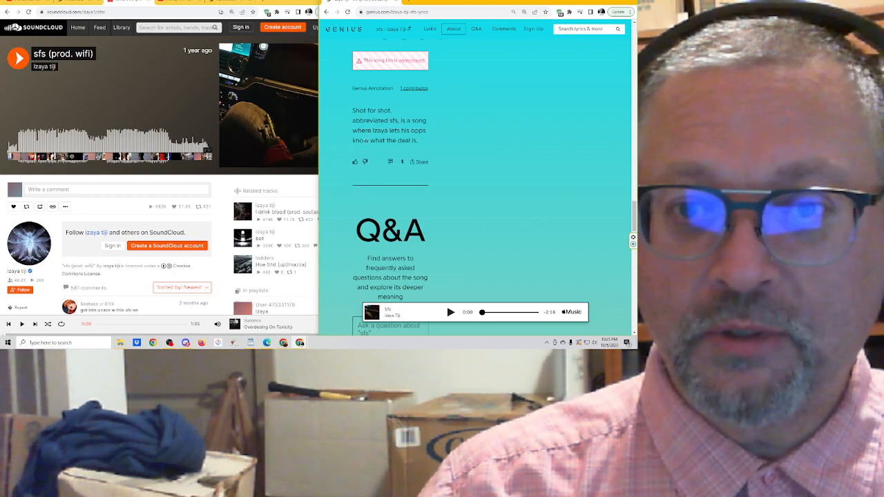
scroll(down, 3)
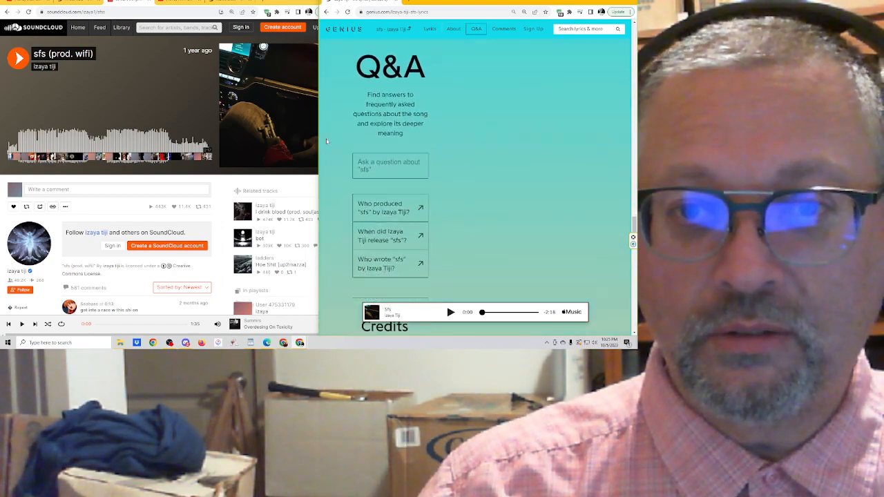
scroll(down, 3)
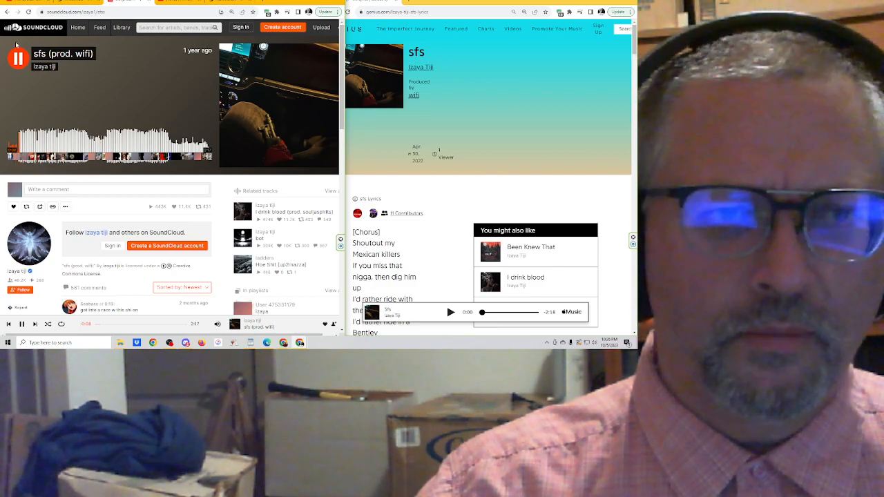
click(14, 57)
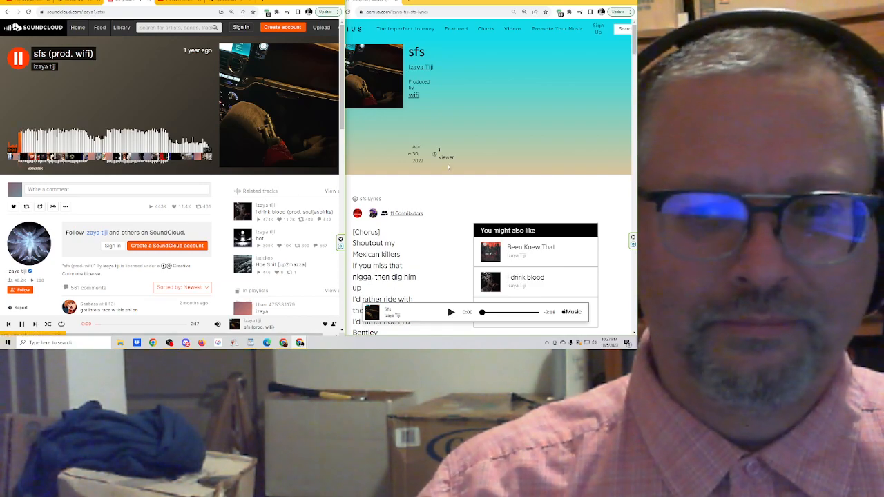
Scroll the sfs lyrics down to the verse starting 'Like, yeah, bro, he signed a deal'
scroll(down, 3)
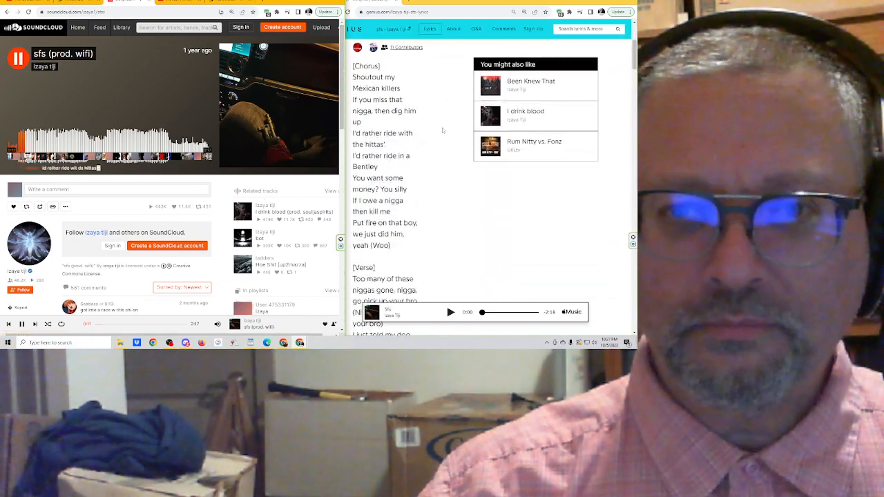
scroll(down, 3)
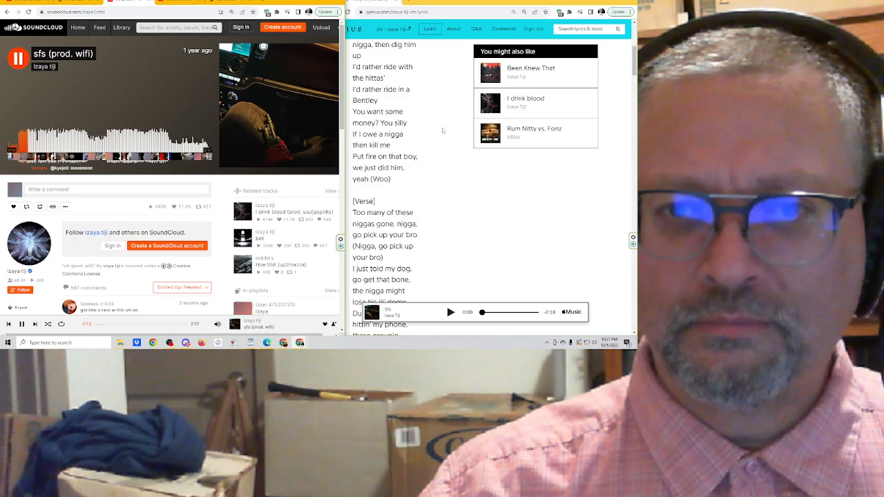
scroll(down, 3)
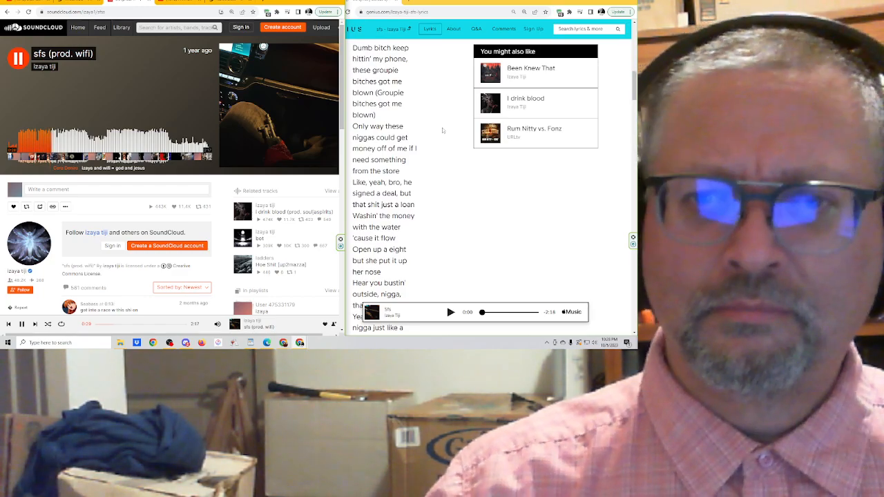
scroll(down, 3)
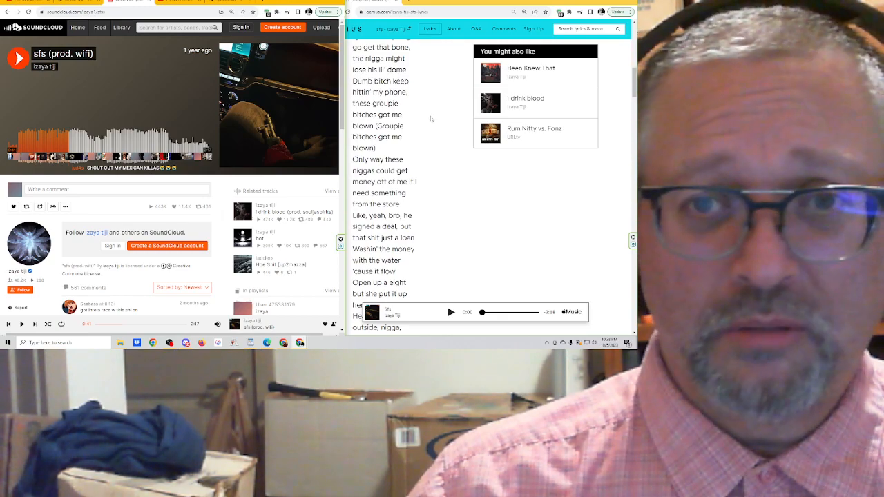
scroll(down, 3)
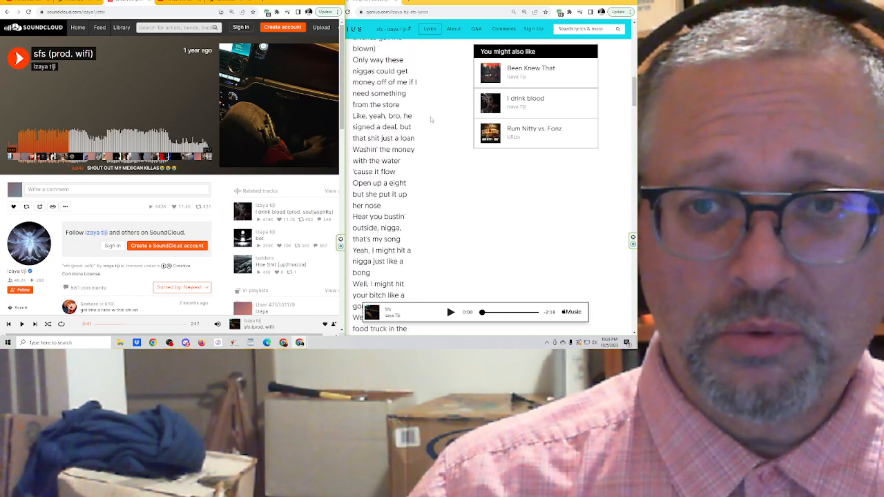
scroll(down, 3)
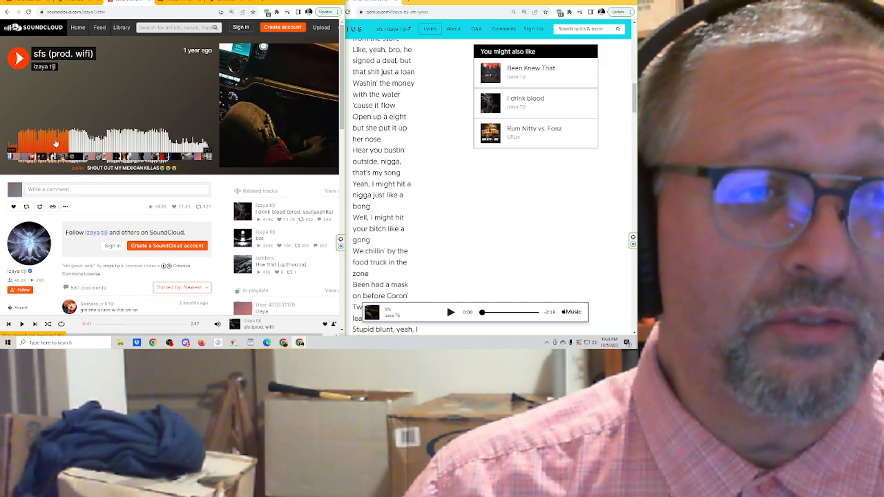
Resume sfs on SoundCloud and scroll the Genius lyrics through the Chorus to the Outro
click(14, 60)
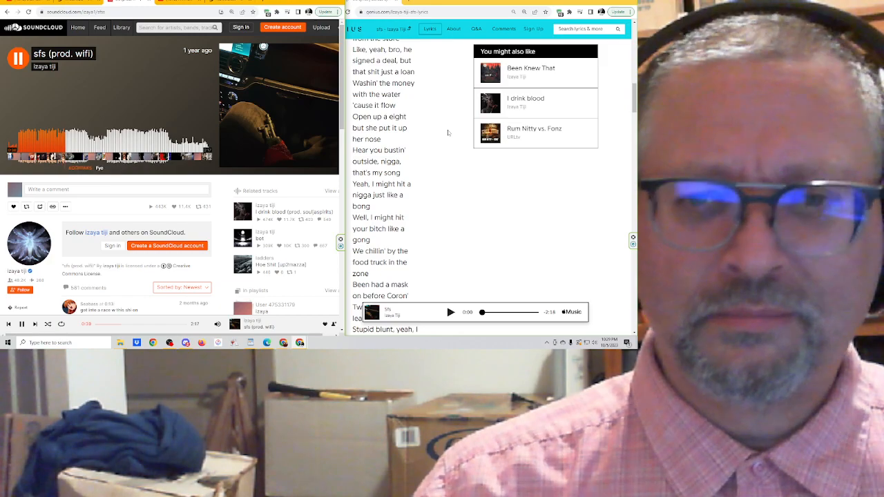
scroll(down, 3)
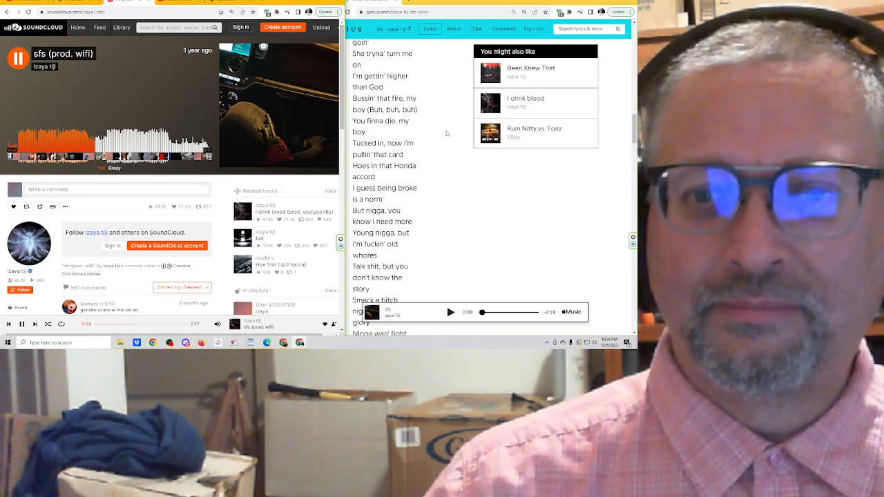
scroll(down, 3)
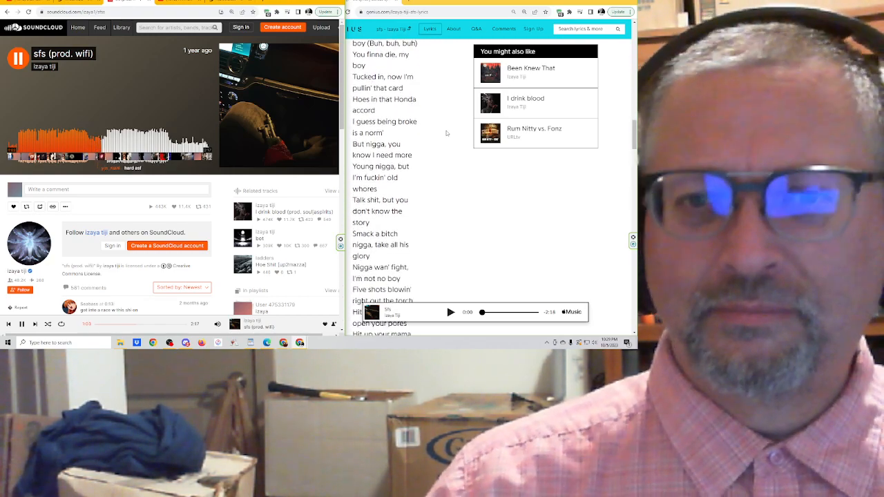
scroll(down, 3)
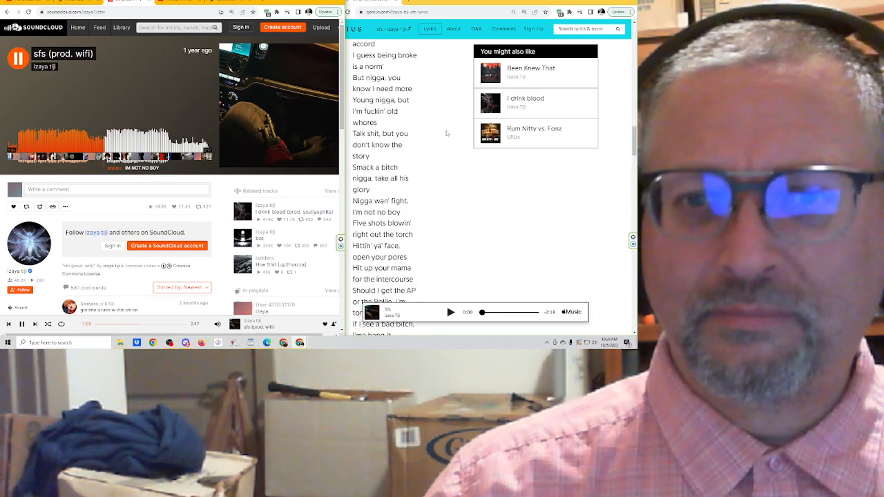
scroll(down, 3)
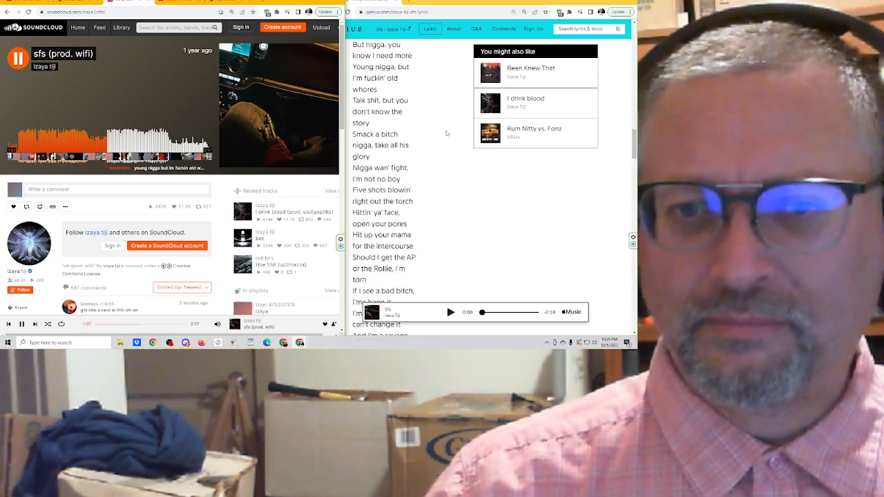
scroll(down, 3)
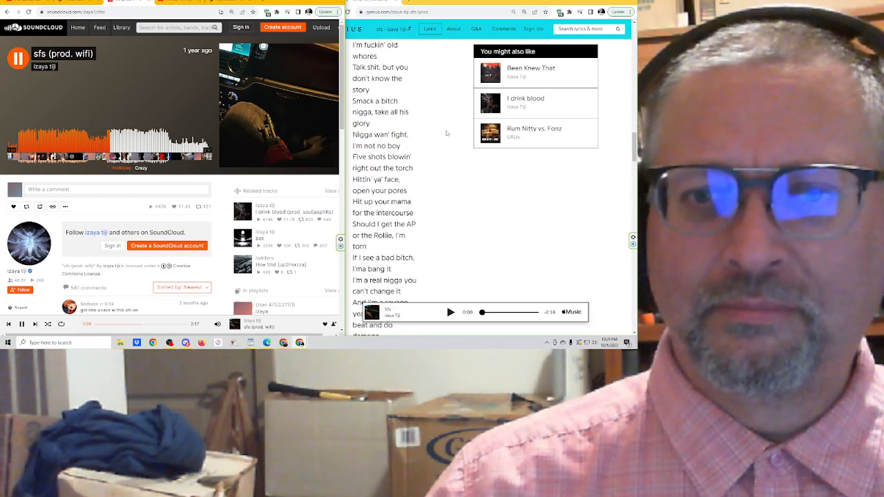
scroll(down, 3)
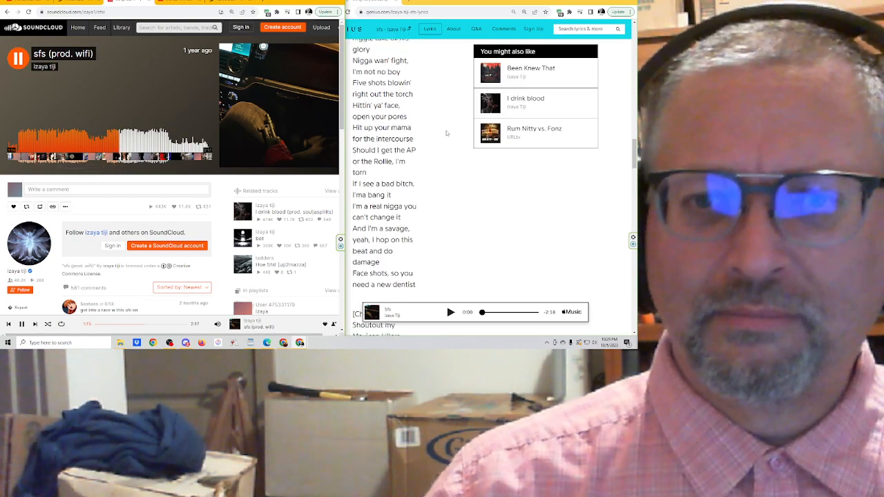
scroll(down, 3)
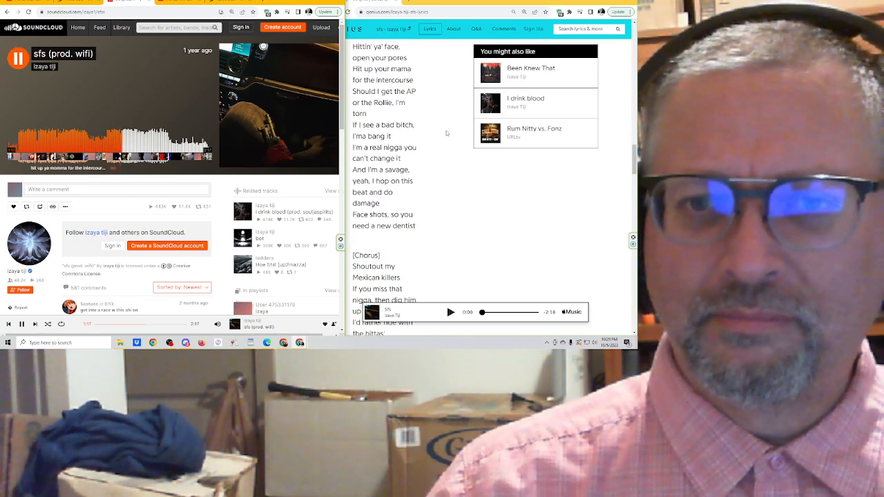
scroll(down, 3)
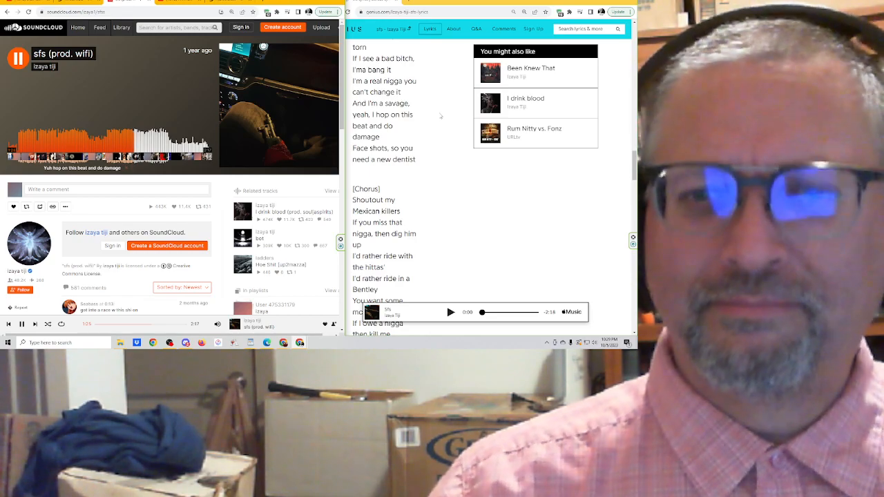
scroll(down, 3)
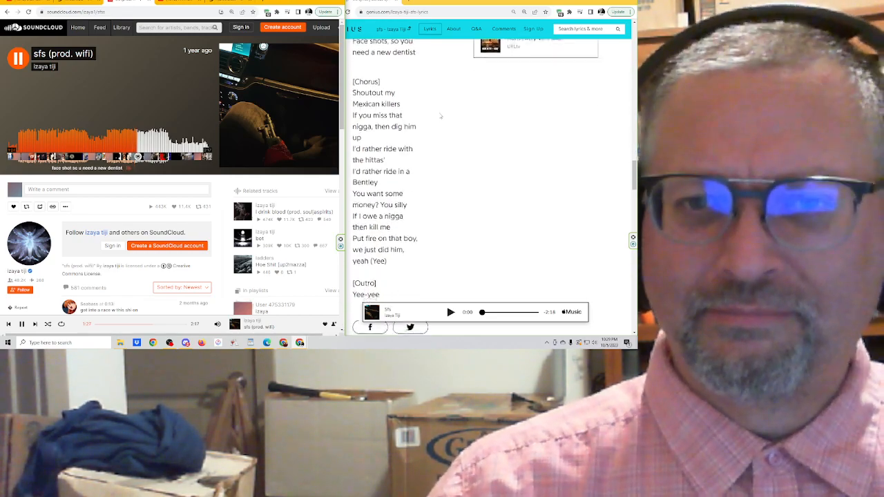
Pause and resume sfs, scrolling Genius past the Outro to the share links and About section
scroll(down, 3)
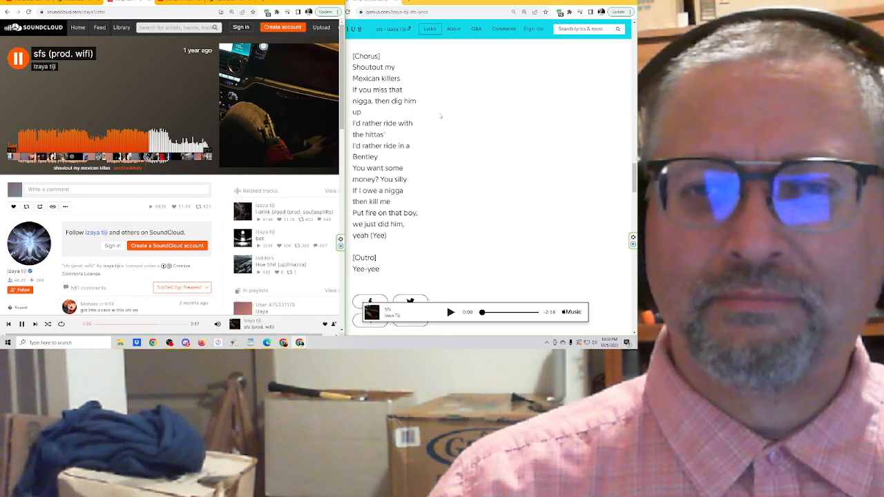
click(14, 58)
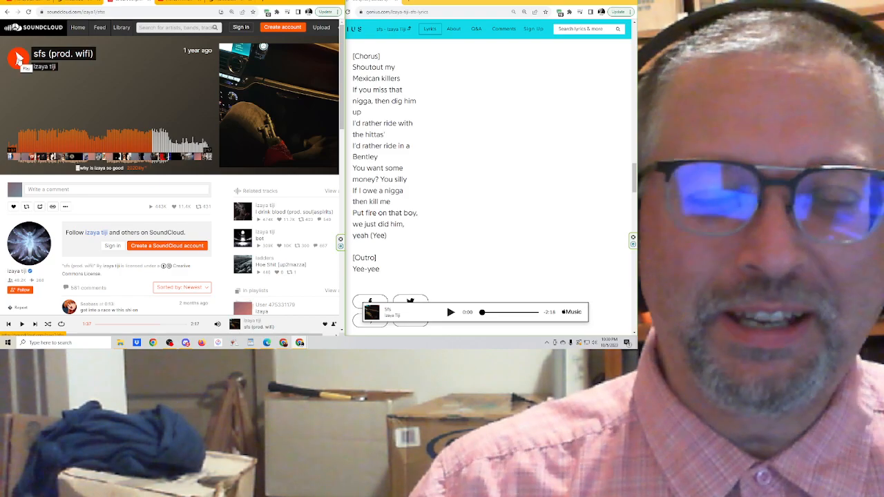
click(17, 57)
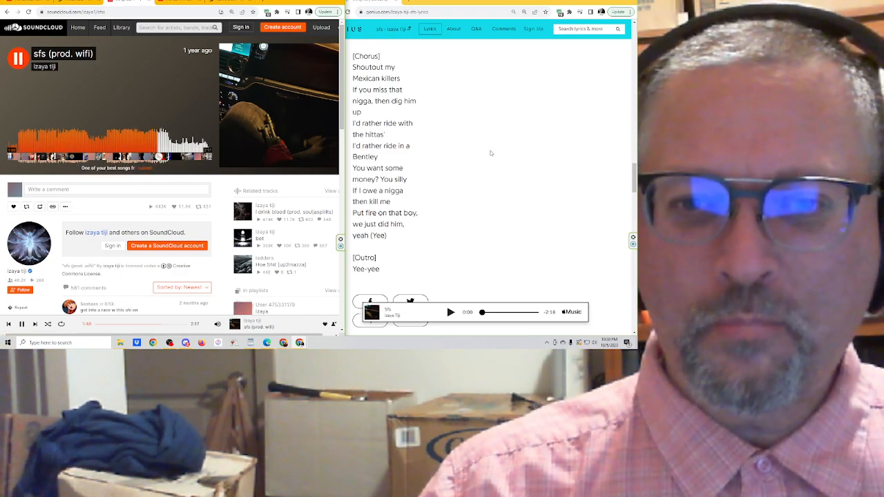
scroll(down, 3)
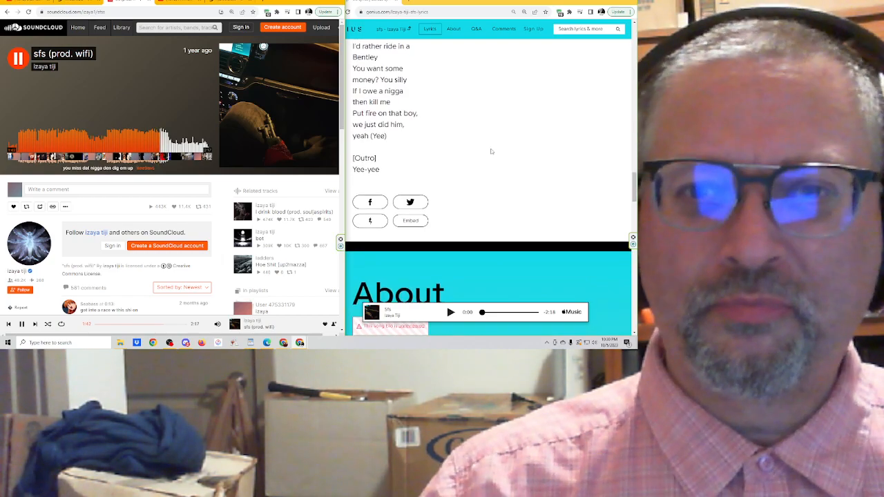